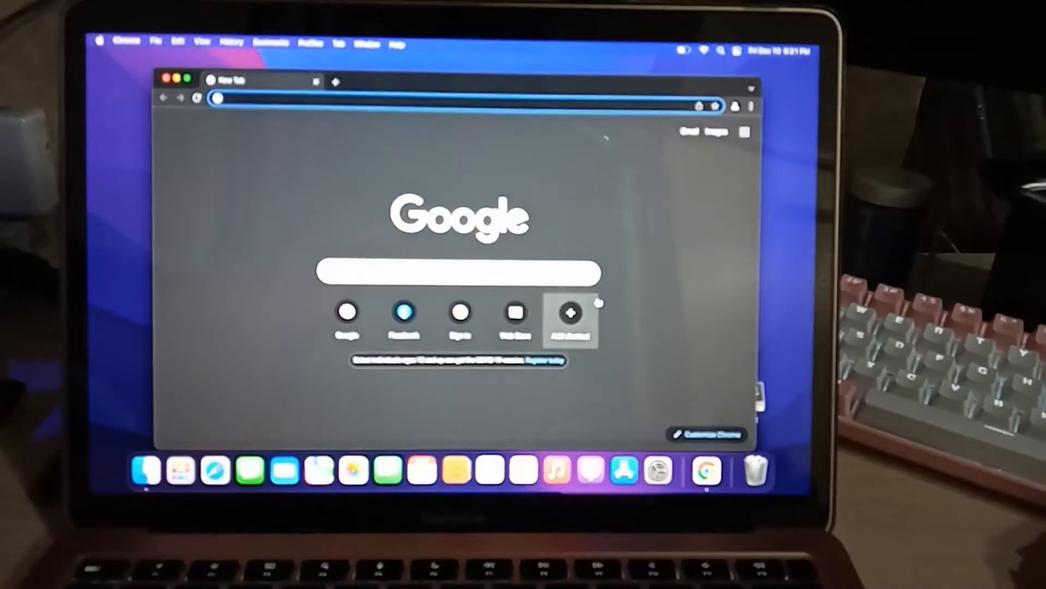
# - Search Chrome for 'obs studio' and reach the obsproject.com Download page
pyautogui.write('obs studio')
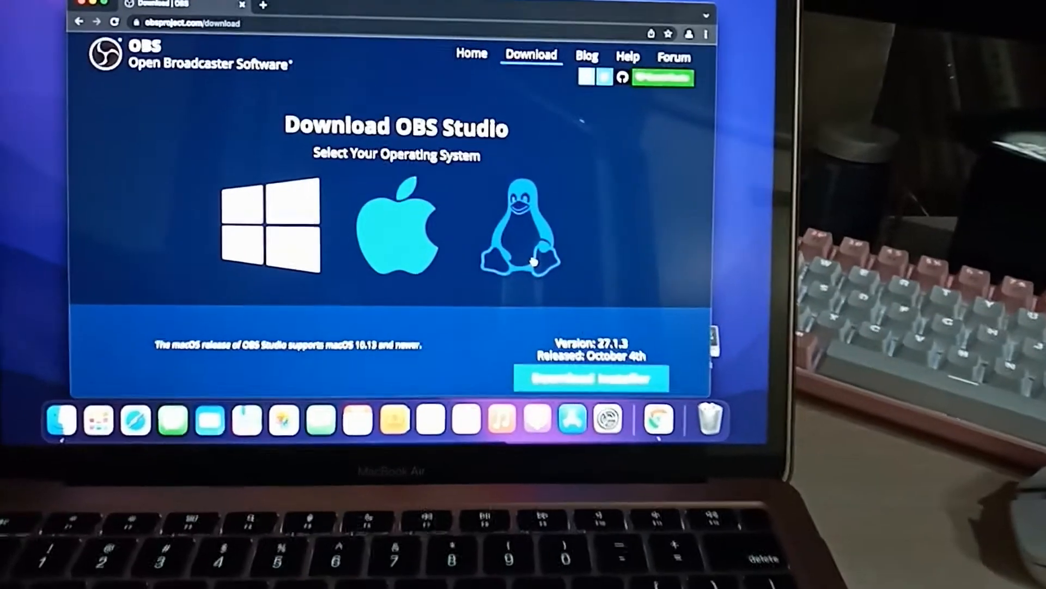
# - Download the macOS installer from the Download OBS Studio page
pyautogui.scroll(-3)
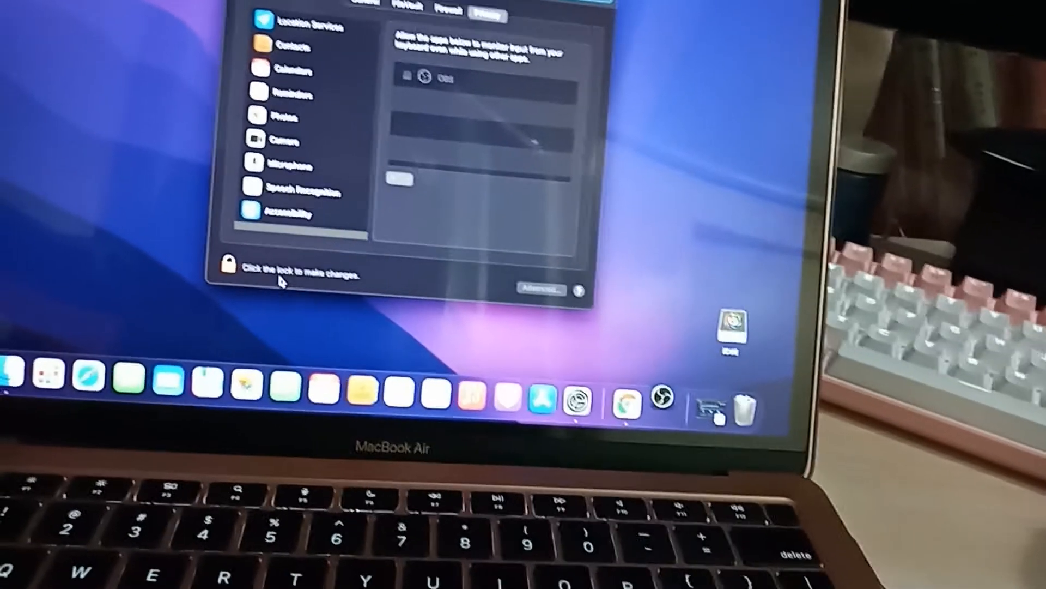
# - Unlock Input Monitoring privacy settings for OBS and cancel OBS's Auto-Configuration Wizard
pyautogui.click(230, 263)
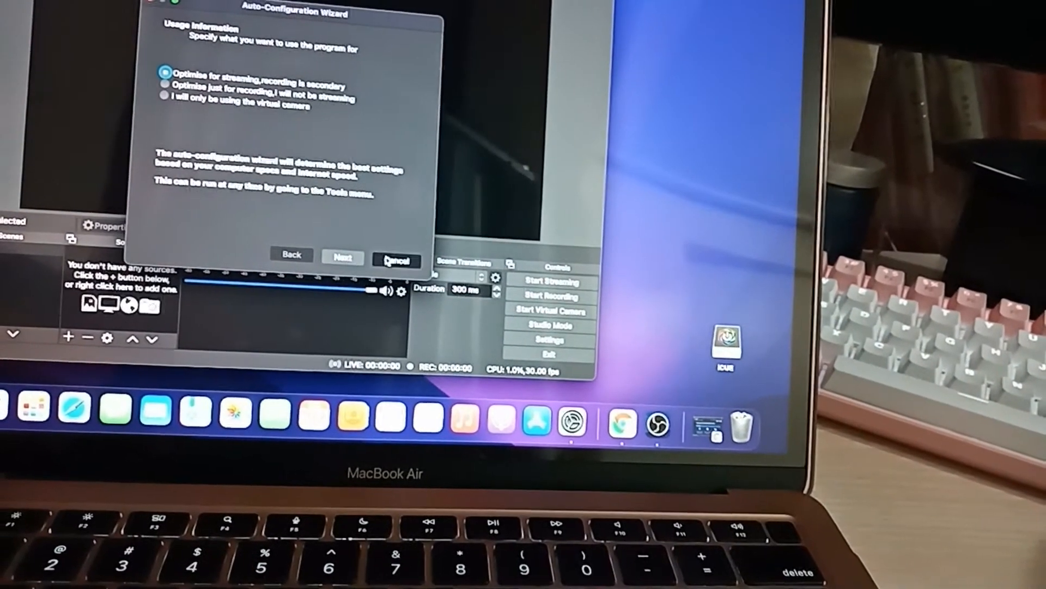
pyautogui.click(394, 261)
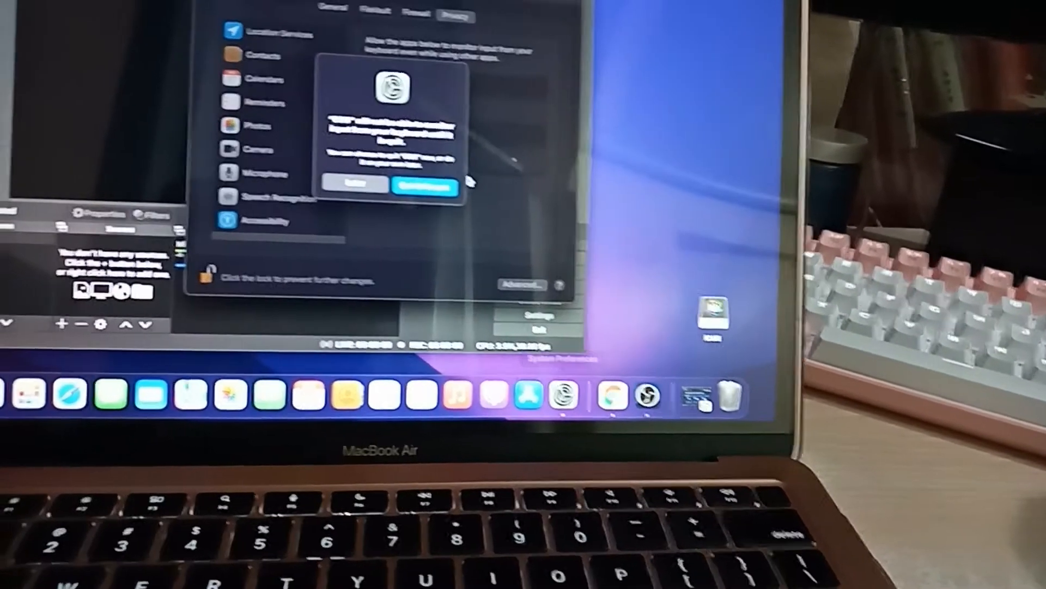
# - Answer the restart prompt and show the Screen Recording permissions list with OBS
pyautogui.click(426, 186)
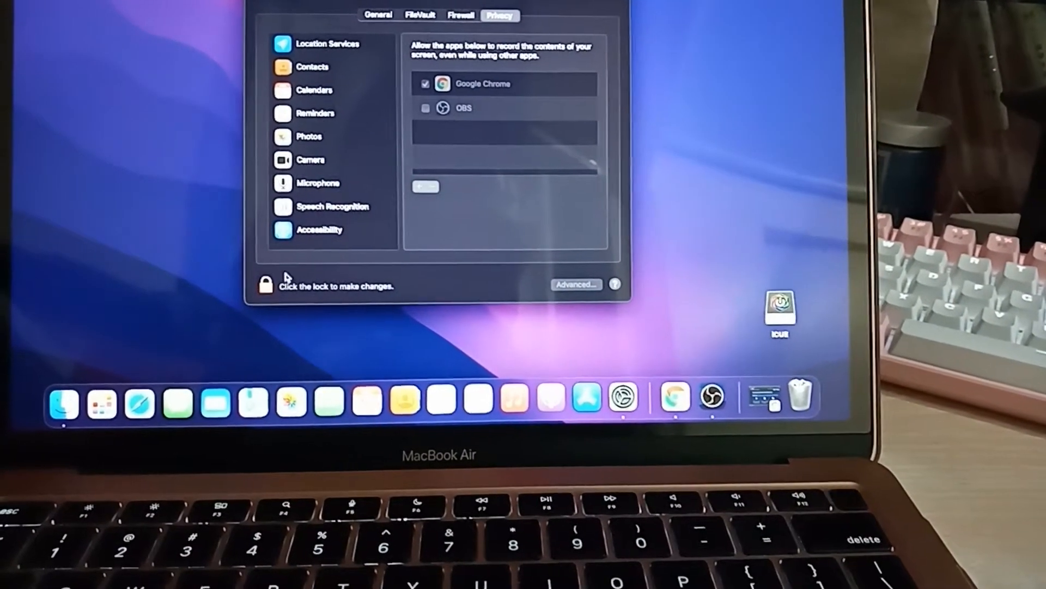
# - Allow OBS under Screen Recording, quit and reopen OBS, and close System Preferences
pyautogui.click(266, 285)
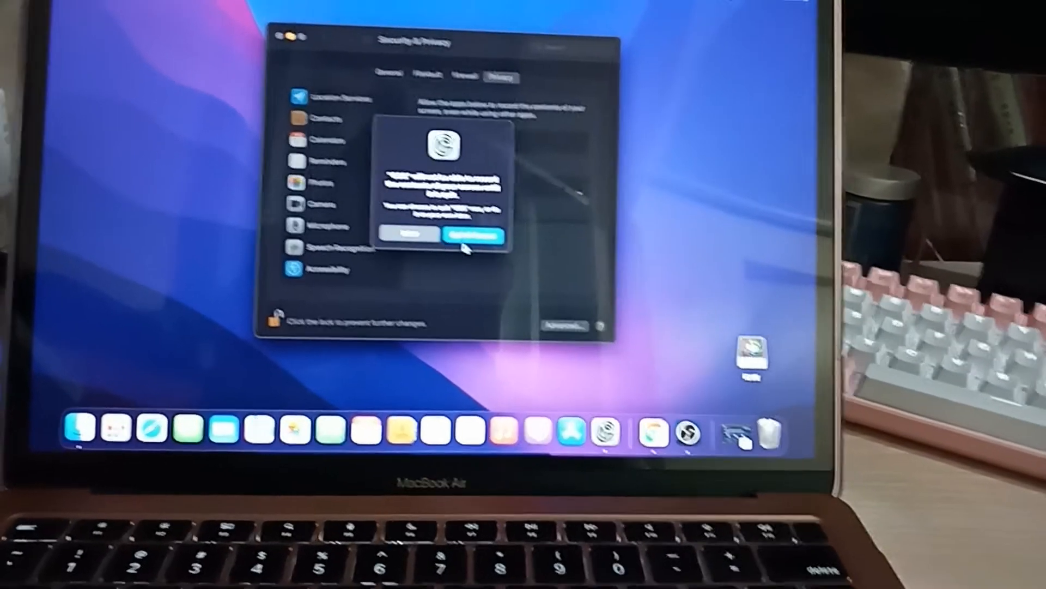
pyautogui.click(471, 236)
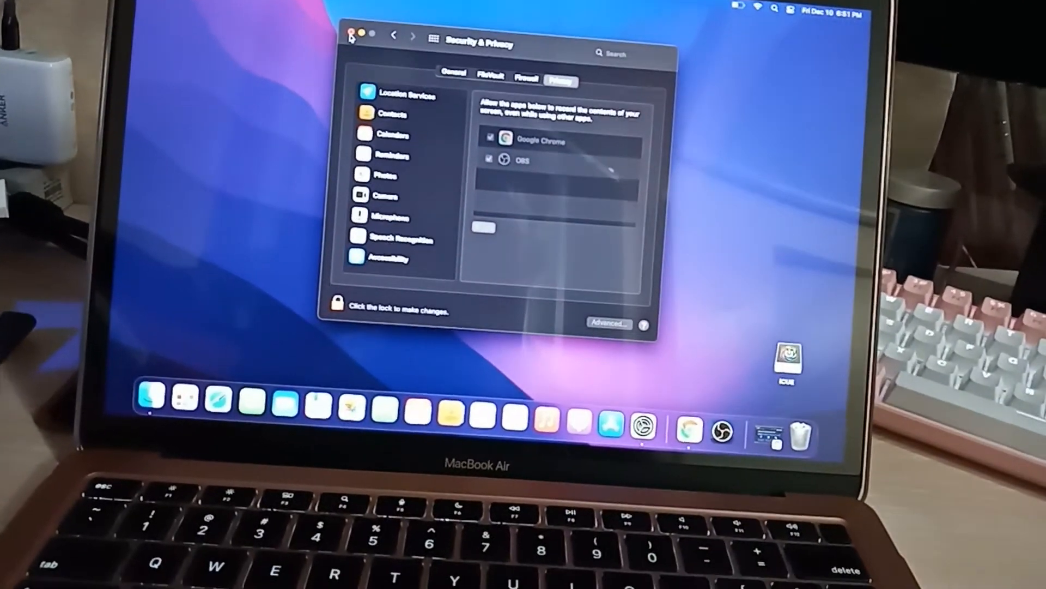
pyautogui.click(352, 34)
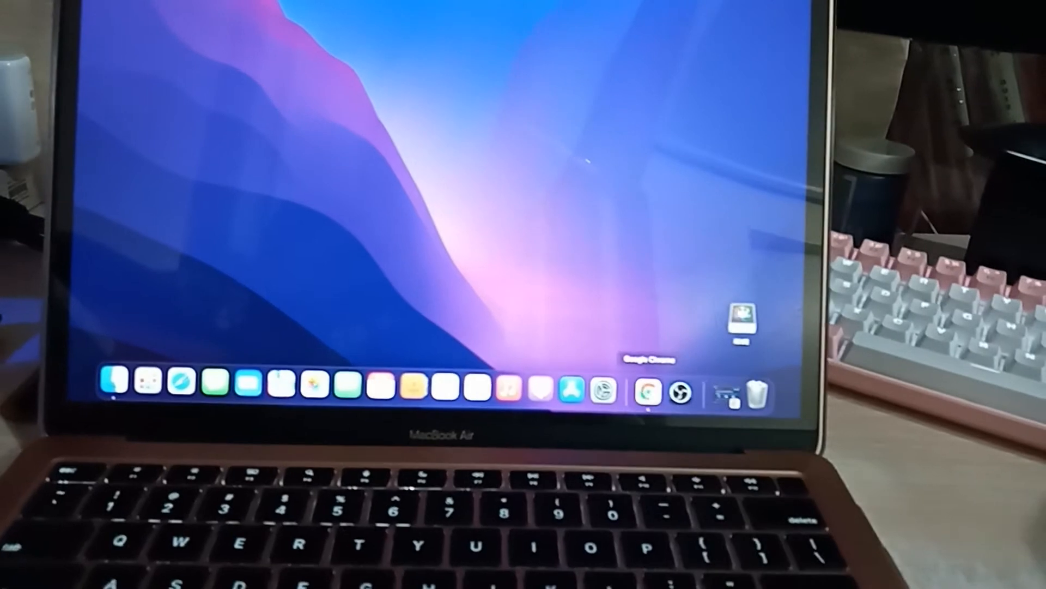